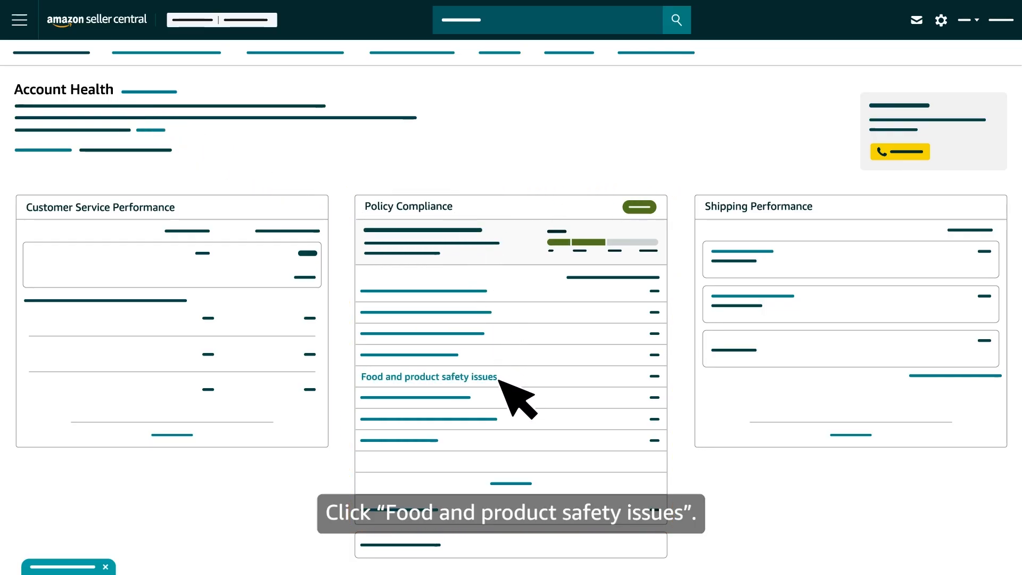
Open 'Food and product safety issues' from the Policy Compliance card on Account Health
left_click(428, 376)
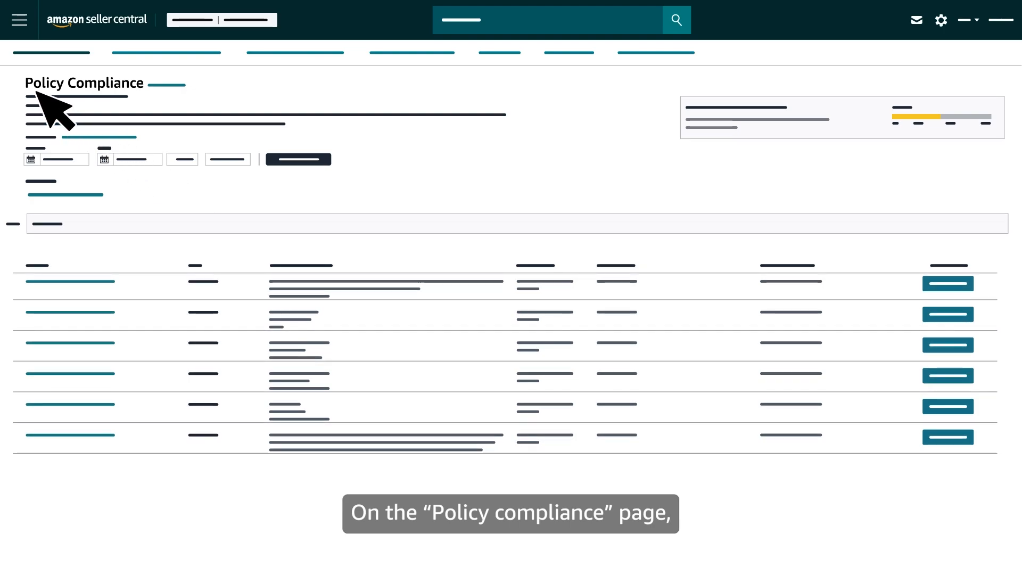
mouse_move(959, 293)
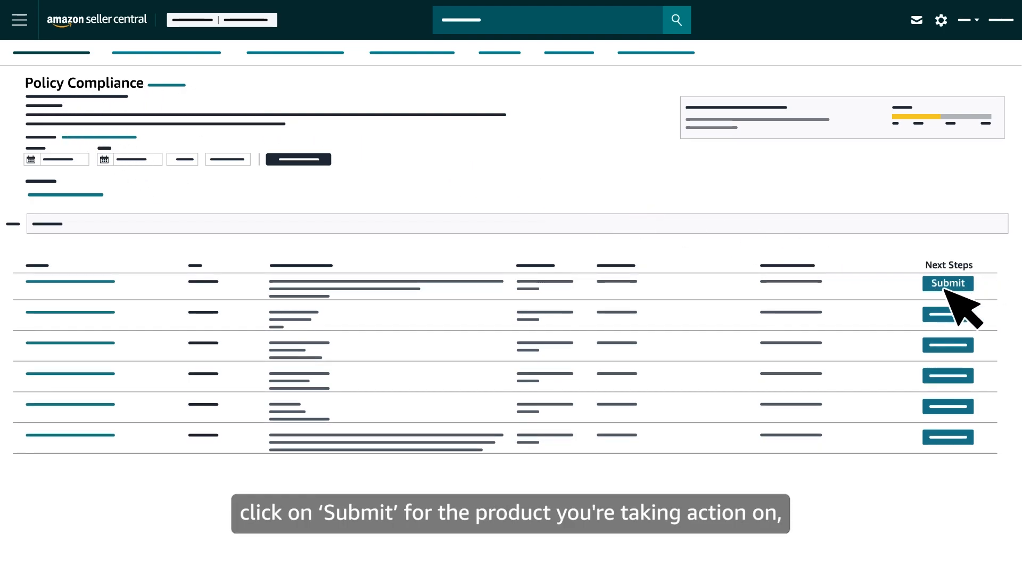
Upload a compliance document file through the first flagged product's Submit side panel
left_click(947, 282)
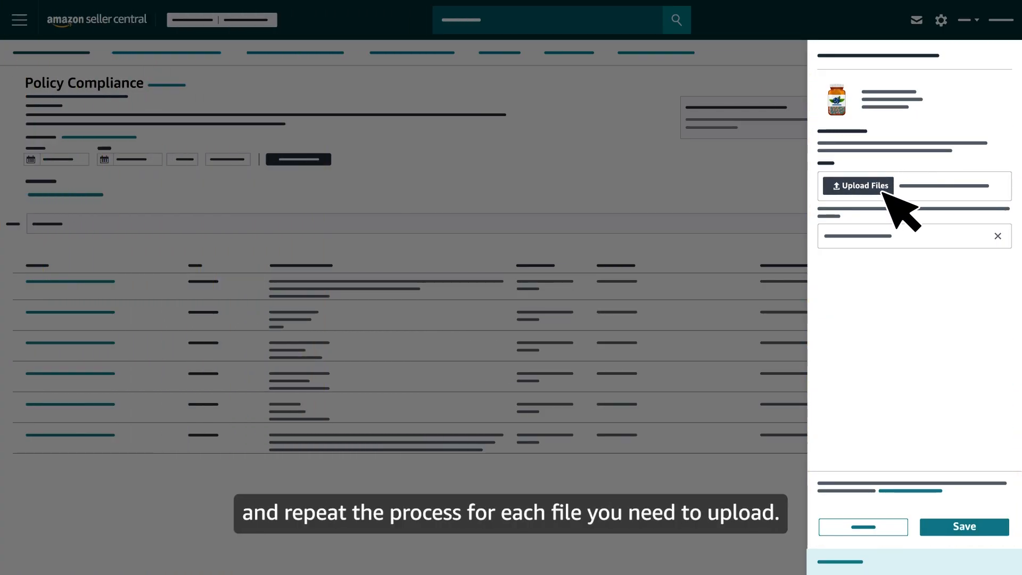
left_click(859, 185)
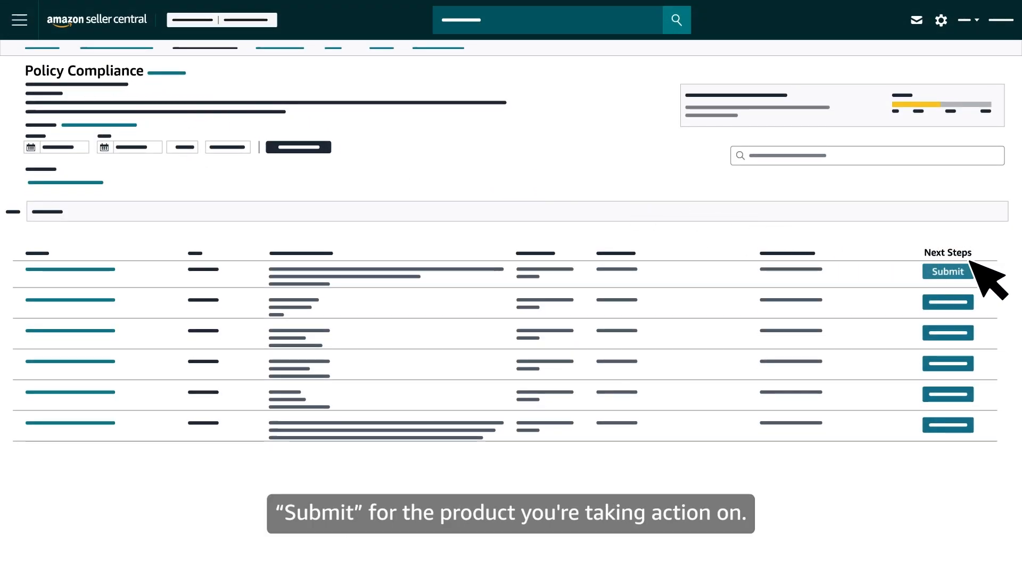
Submit an appeal for the first flagged product after choosing an appeal reason in the side panel
left_click(947, 272)
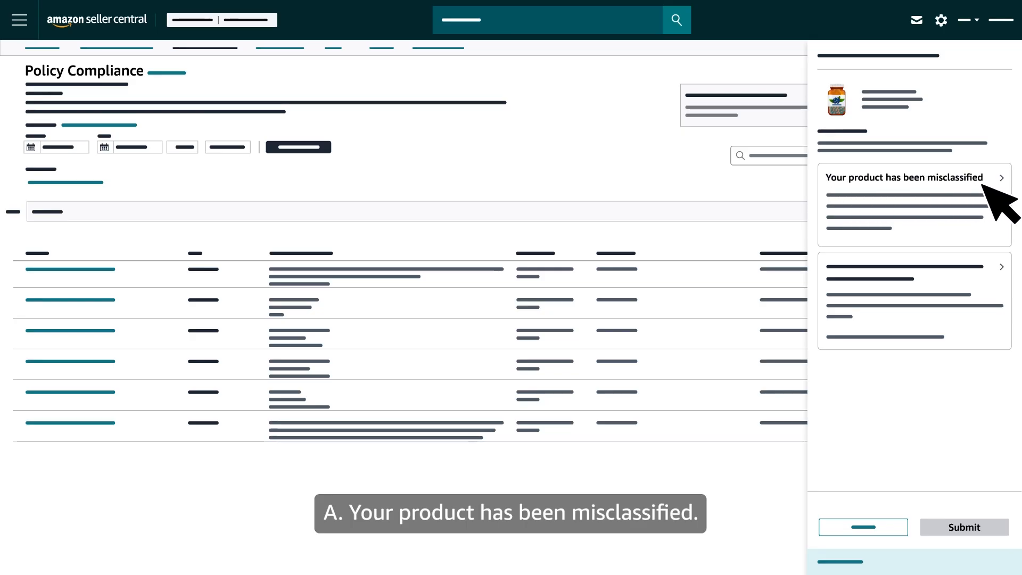
left_click(905, 272)
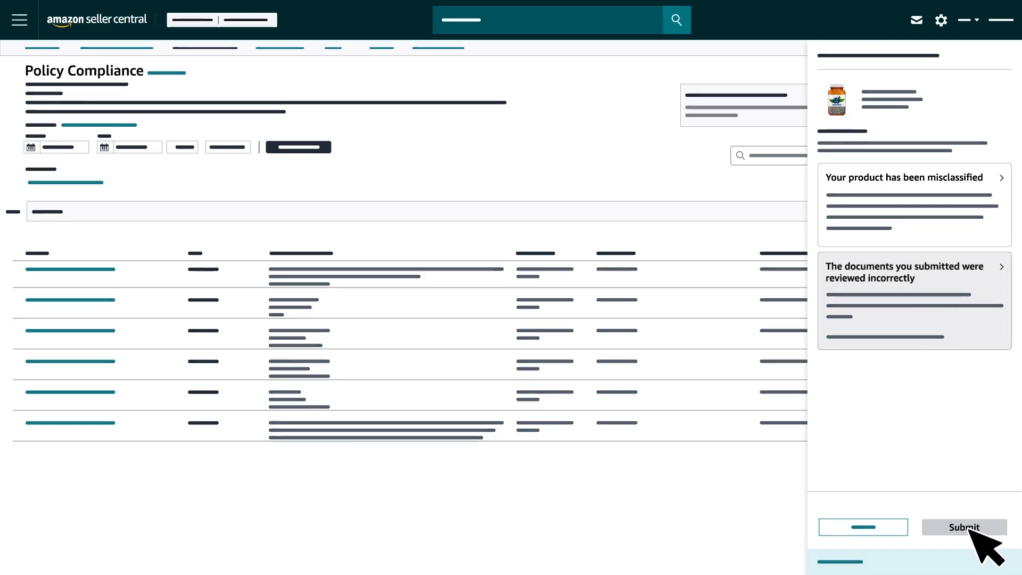
left_click(965, 528)
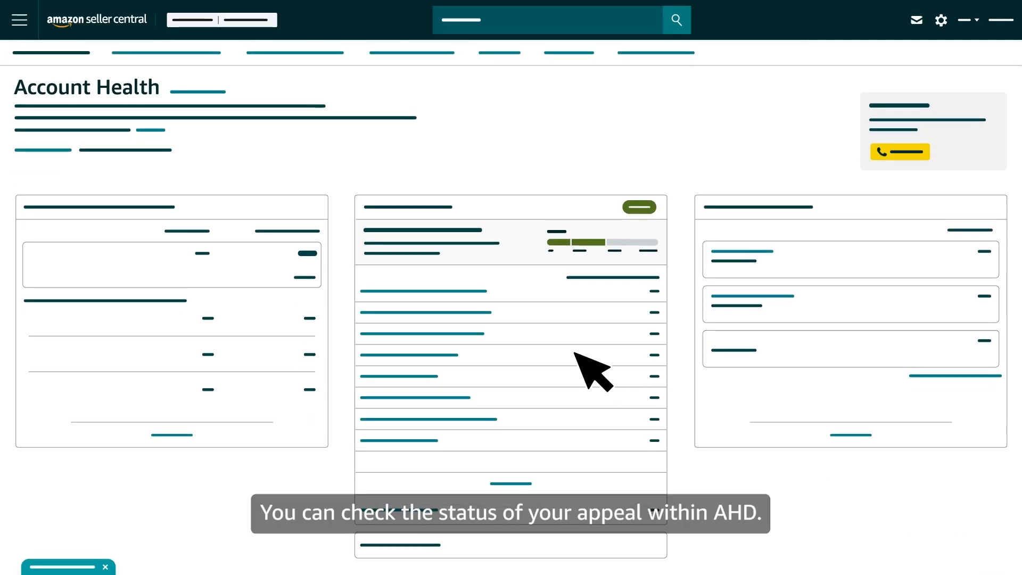
mouse_move(65, 117)
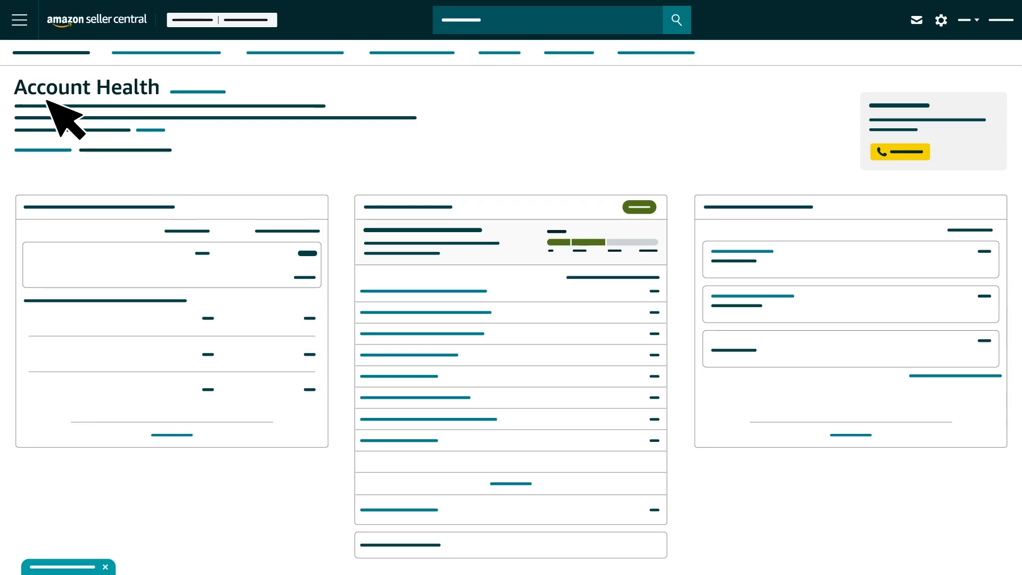